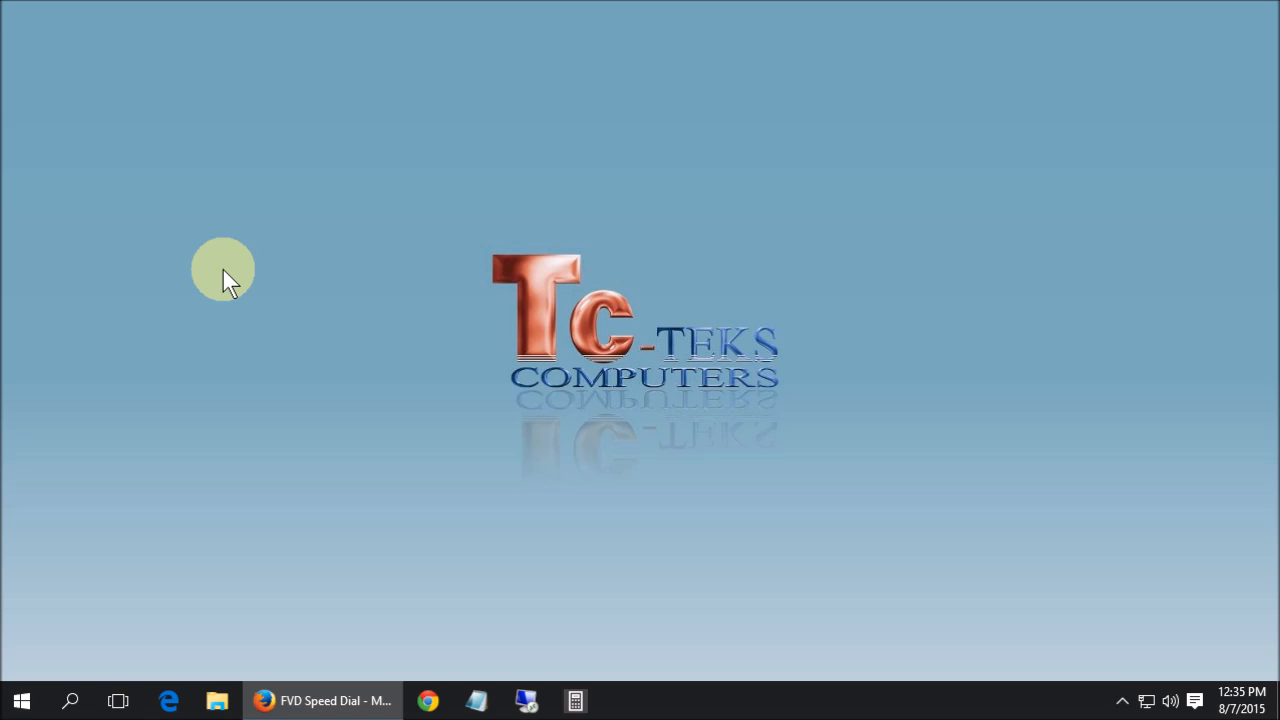
pyautogui.moveTo(490, 216)
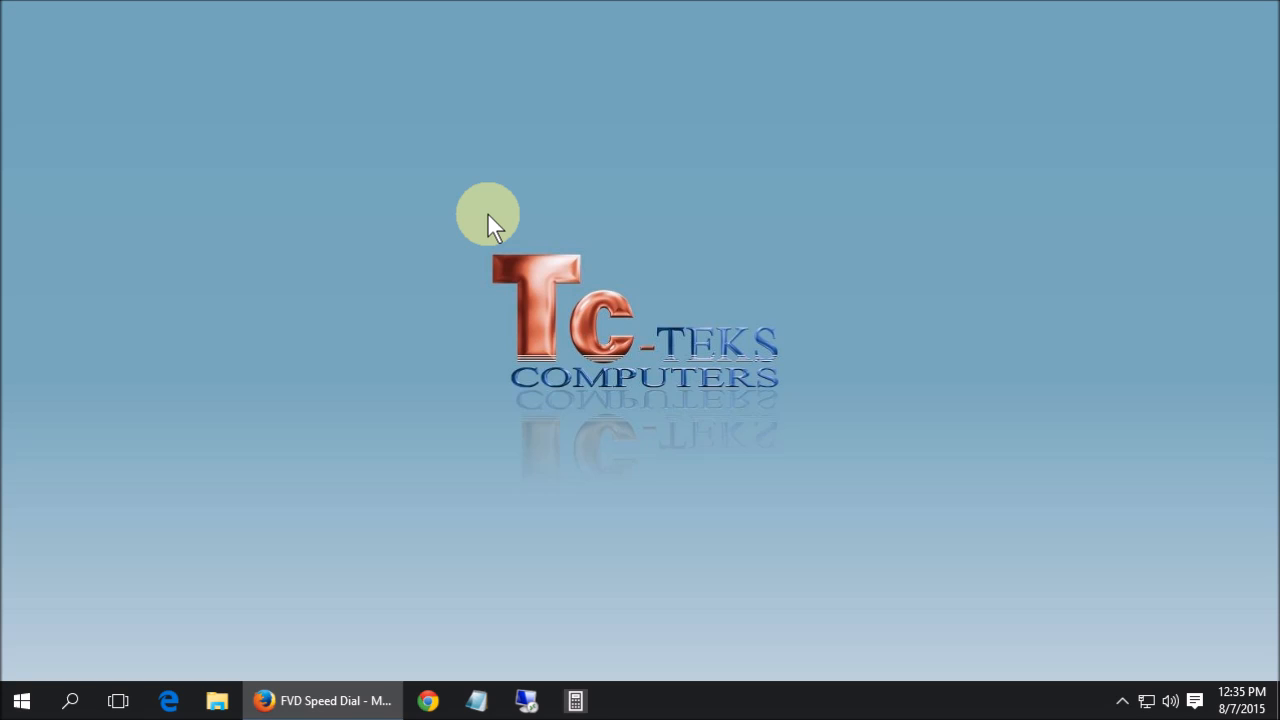
pyautogui.moveTo(452, 252)
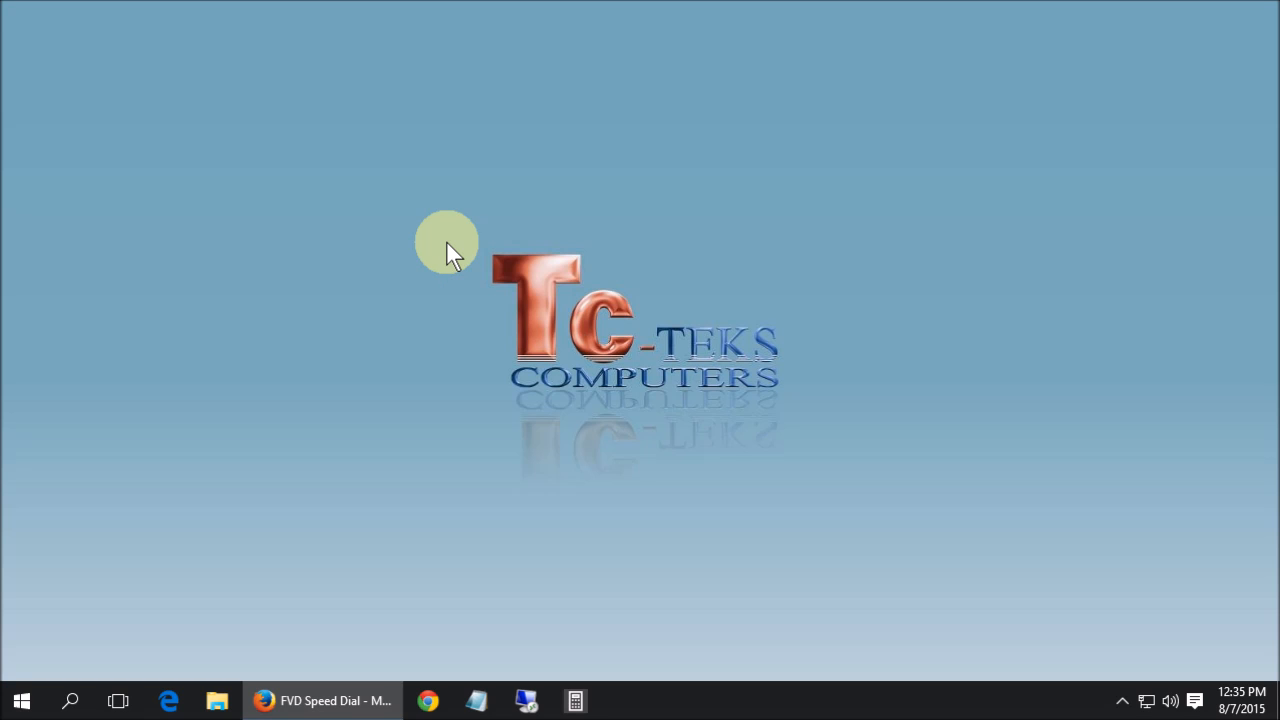
pyautogui.moveTo(428, 304)
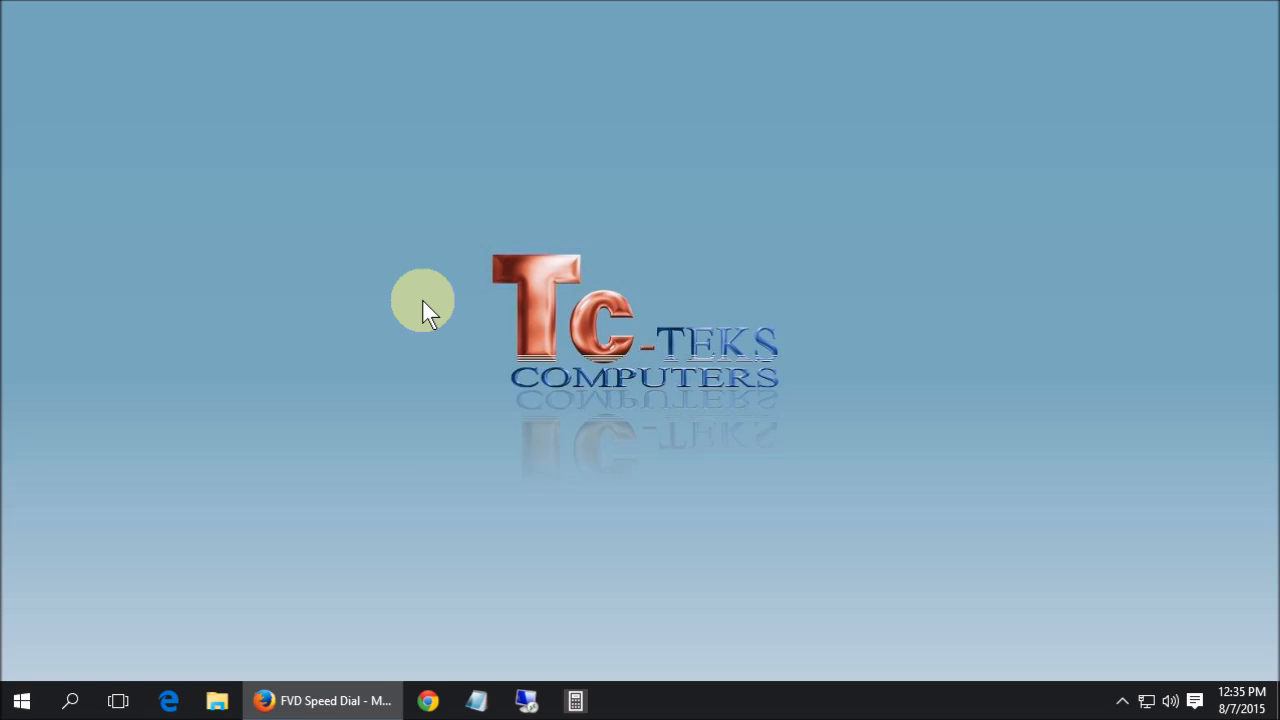
# Reach Display settings from the desktop's right-click menu.
pyautogui.rightClick(424, 310)
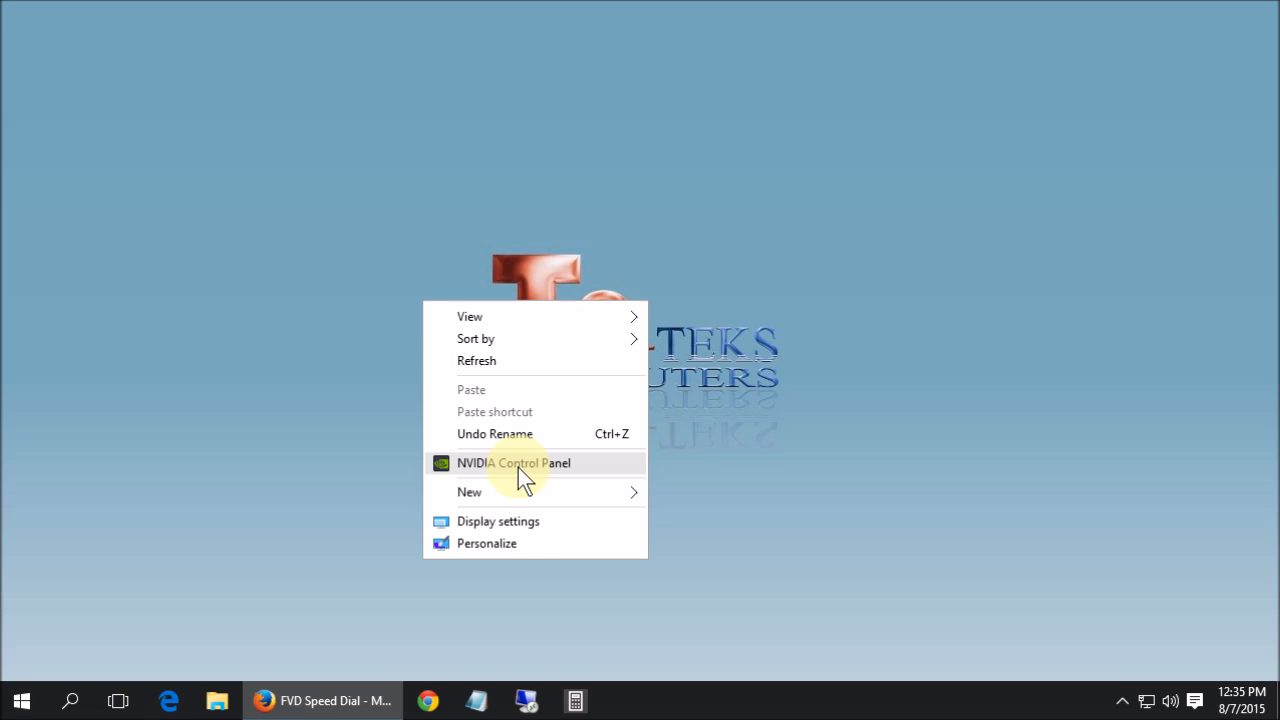
pyautogui.moveTo(594, 524)
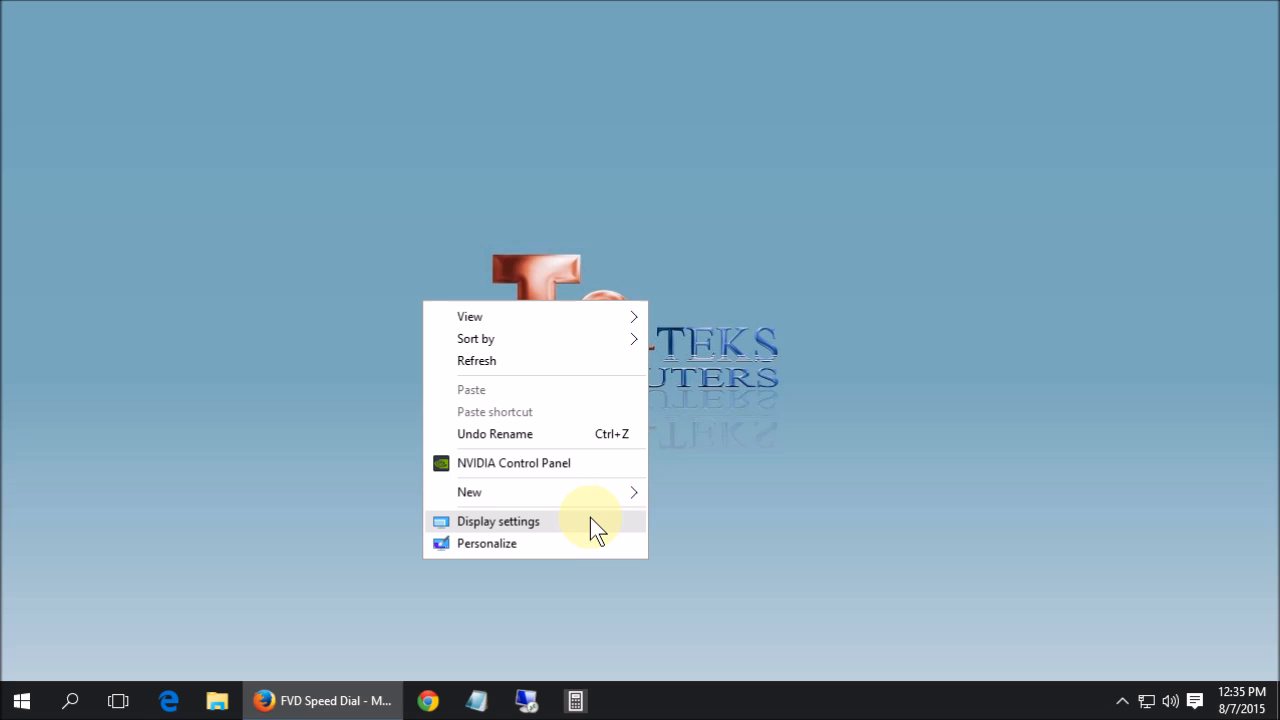
pyautogui.click(496, 520)
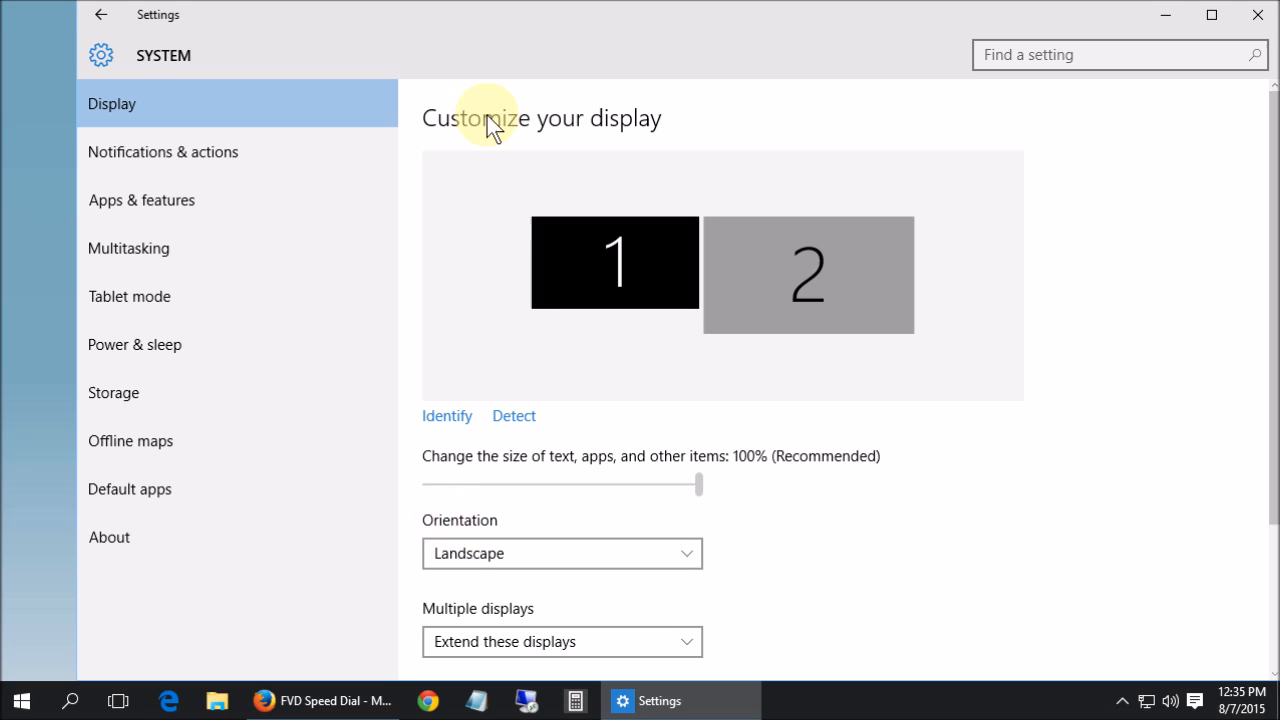
# Maximize Settings and reach the Advanced display settings page showing 1280 × 720.
pyautogui.click(1212, 16)
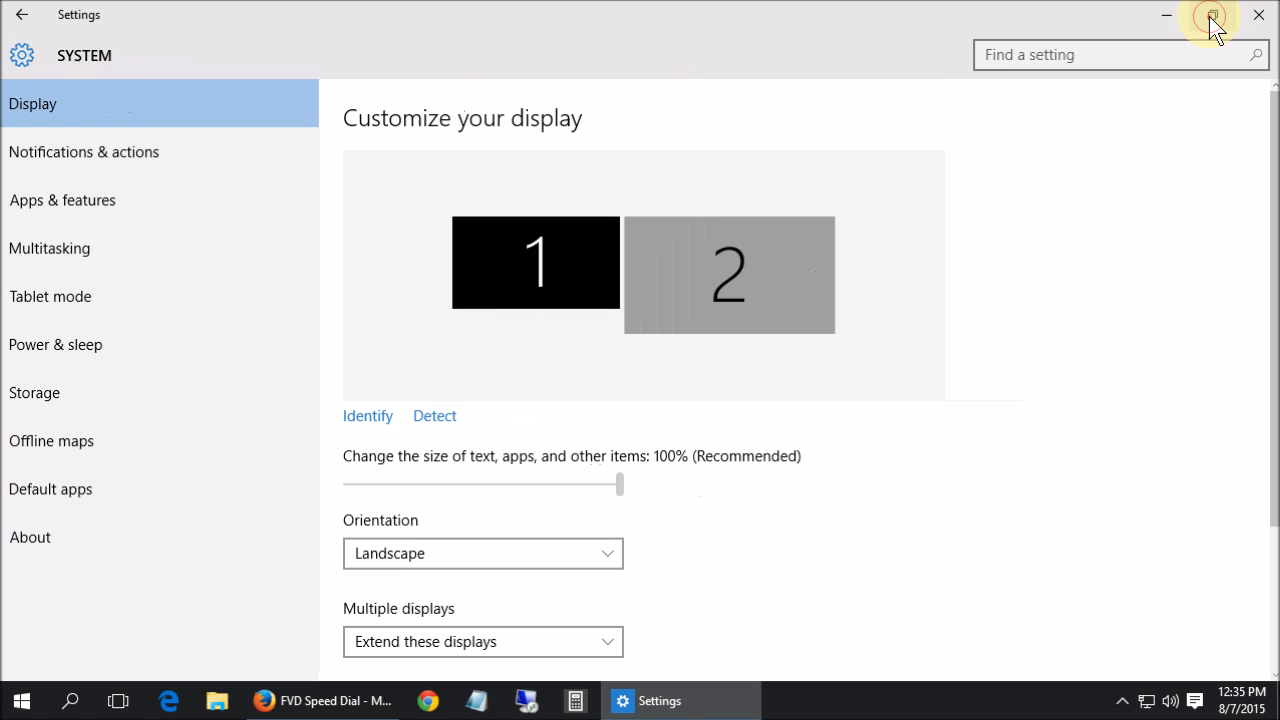
pyautogui.moveTo(736, 490)
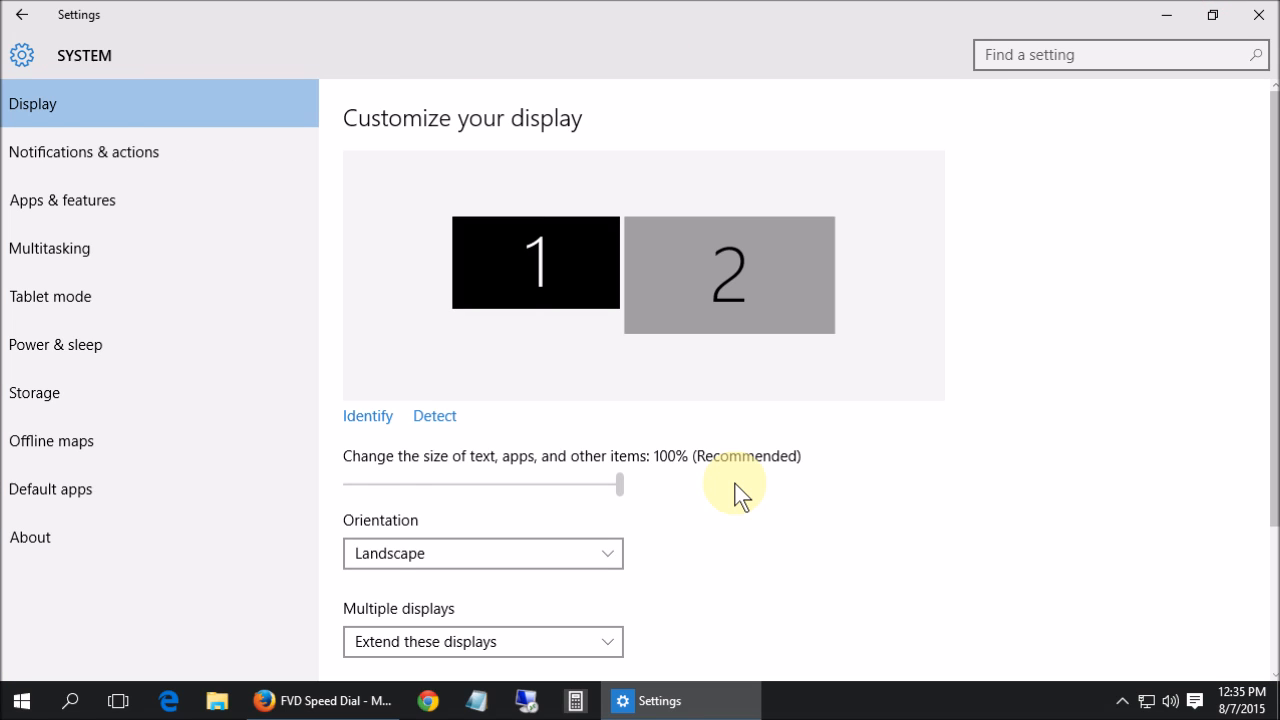
pyautogui.scroll(-3)
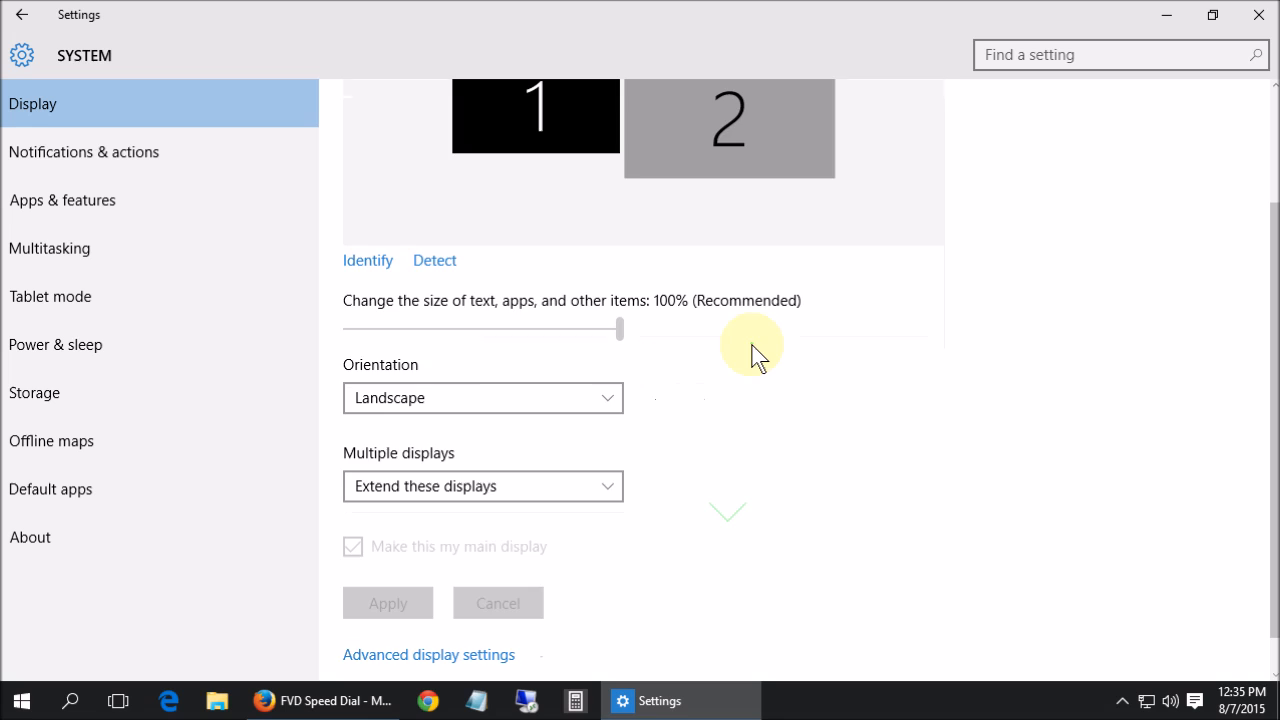
pyautogui.scroll(3)
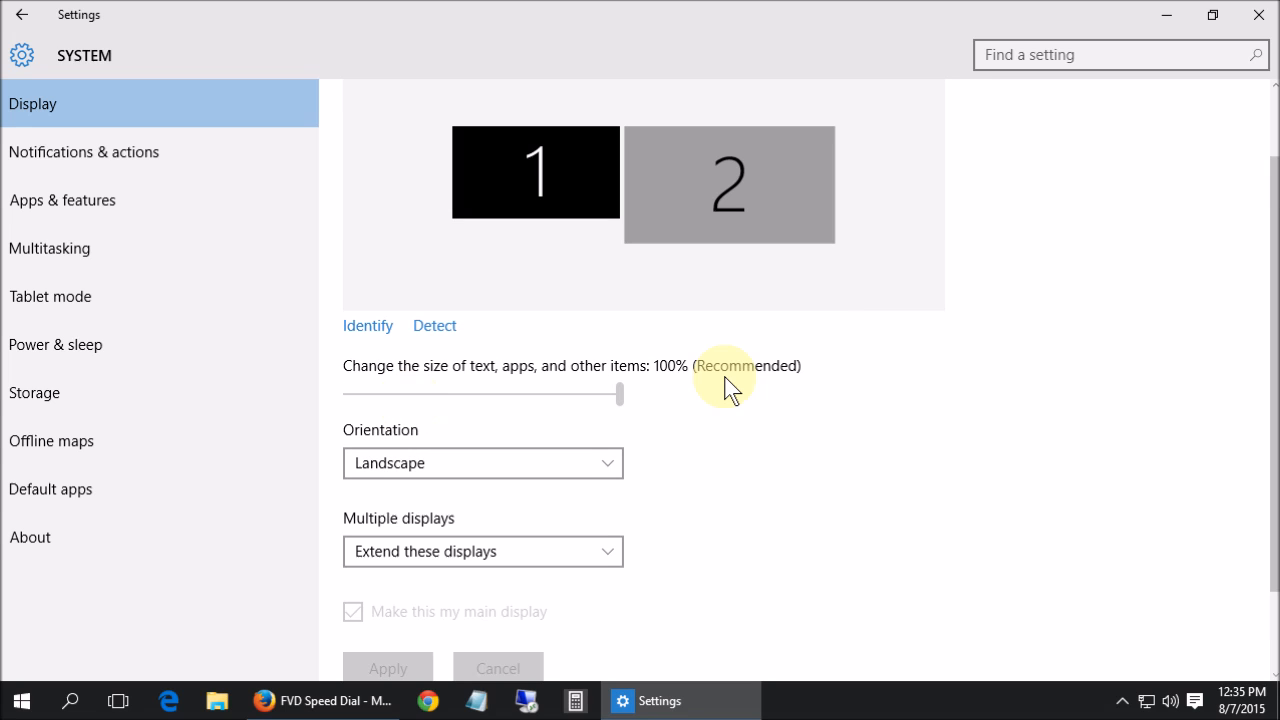
pyautogui.moveTo(736, 414)
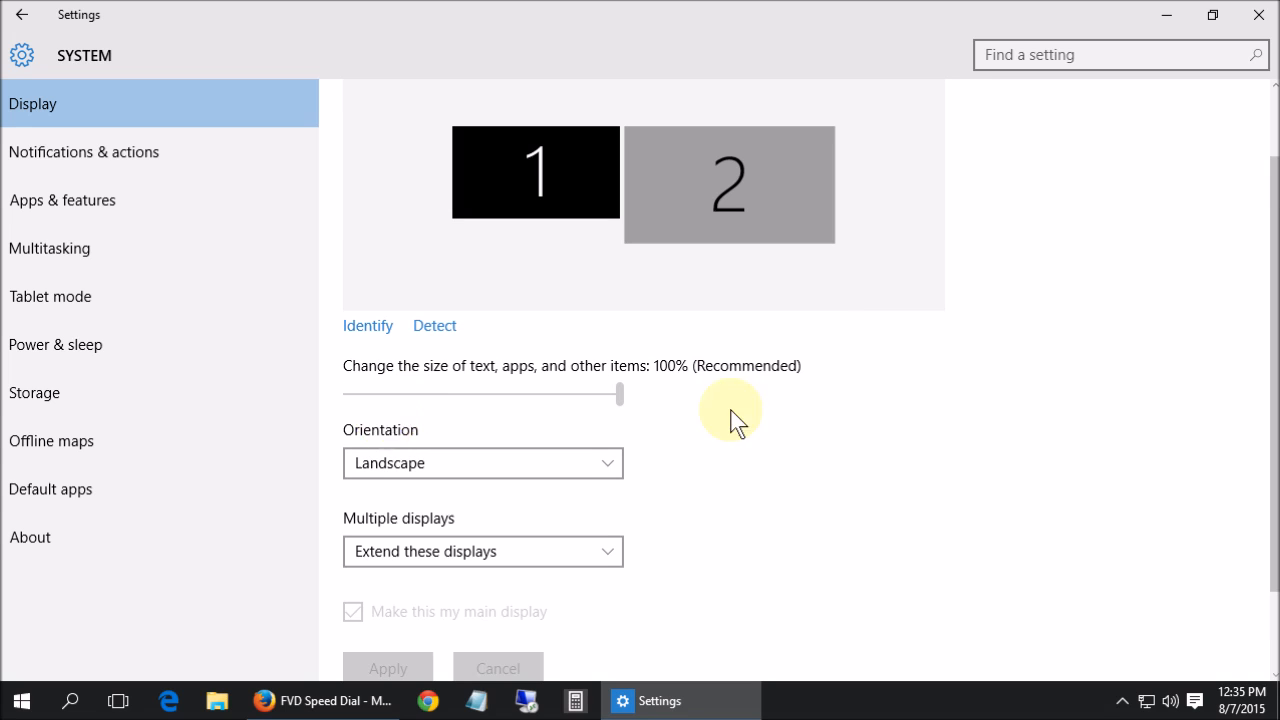
pyautogui.scroll(-3)
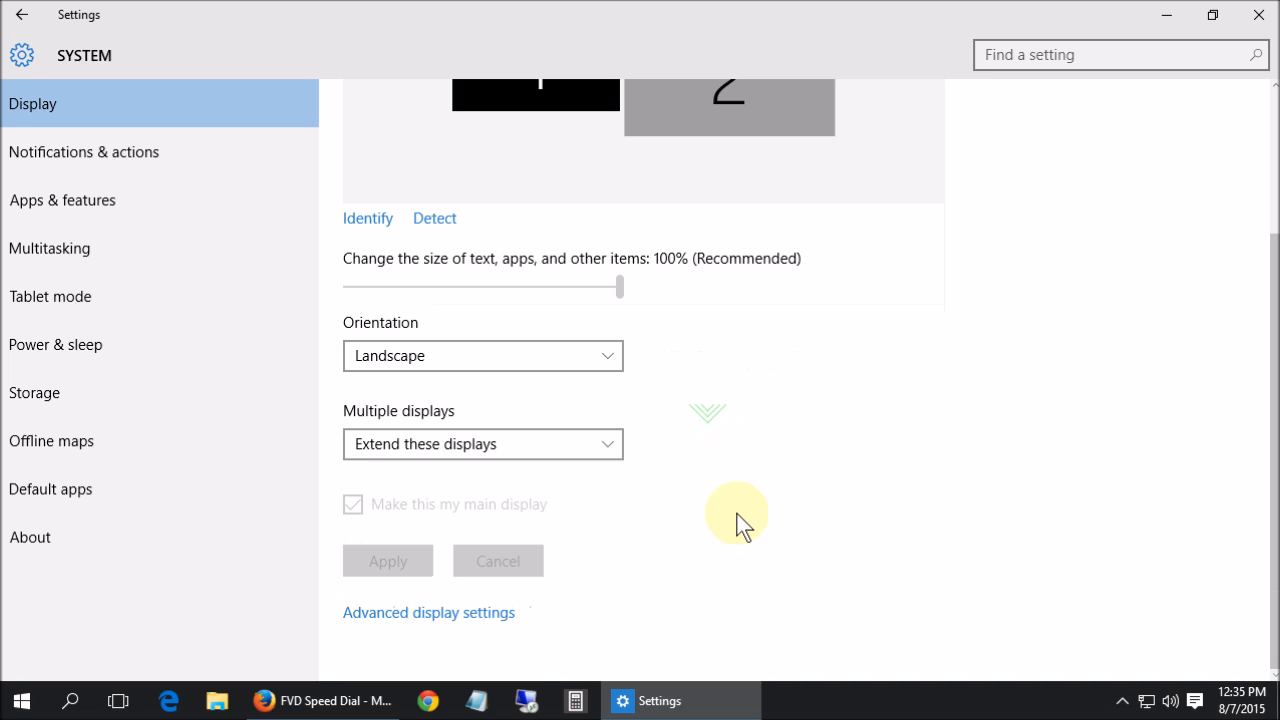
pyautogui.moveTo(420, 624)
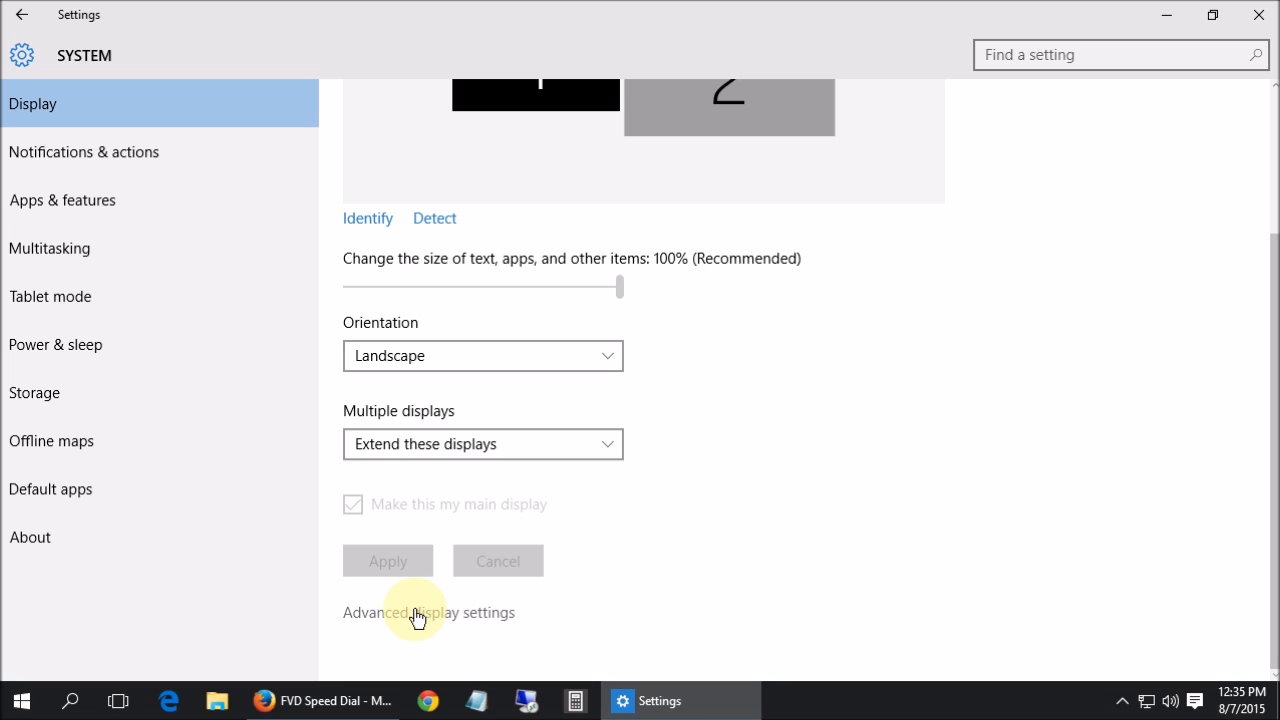
pyautogui.moveTo(436, 622)
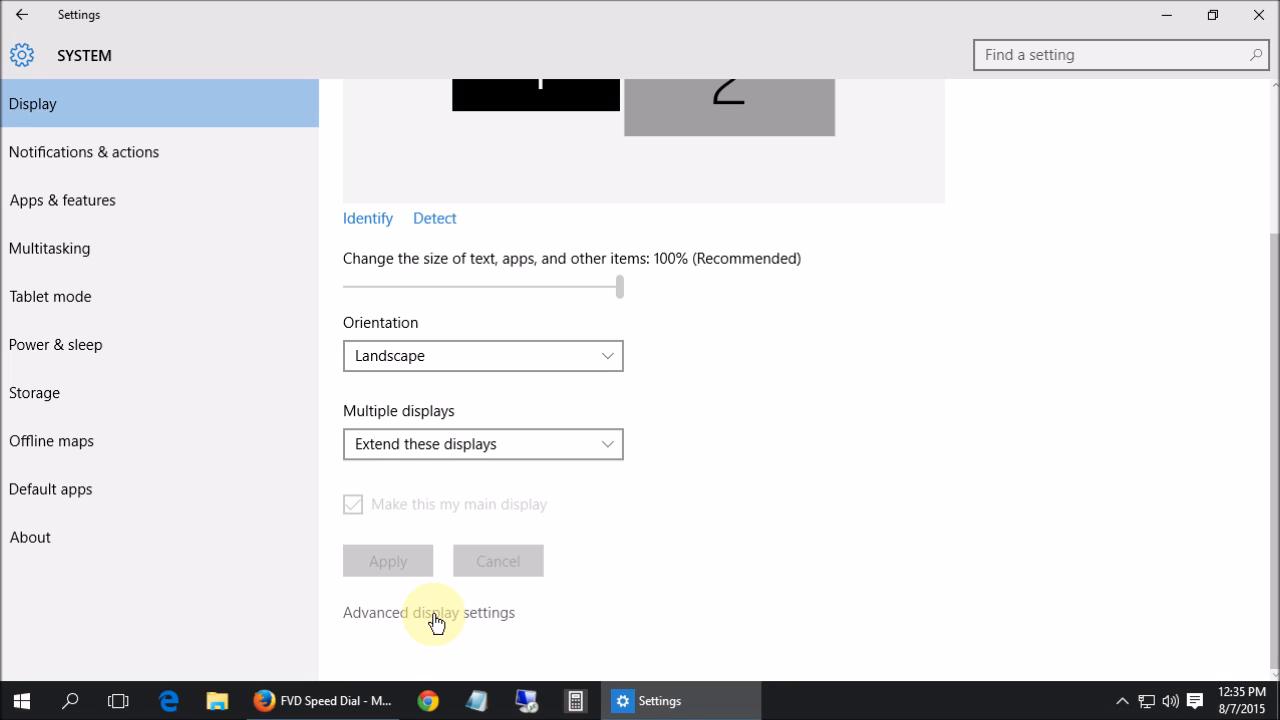
pyautogui.click(428, 612)
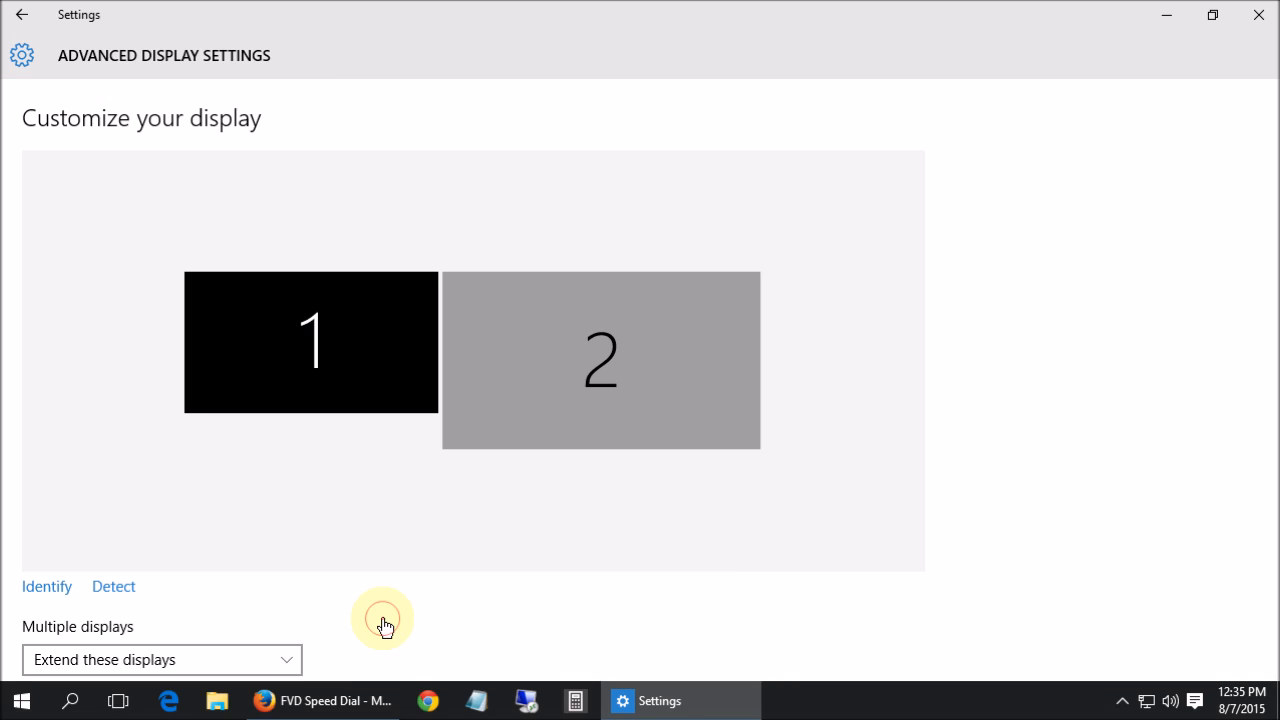
pyautogui.scroll(-3)
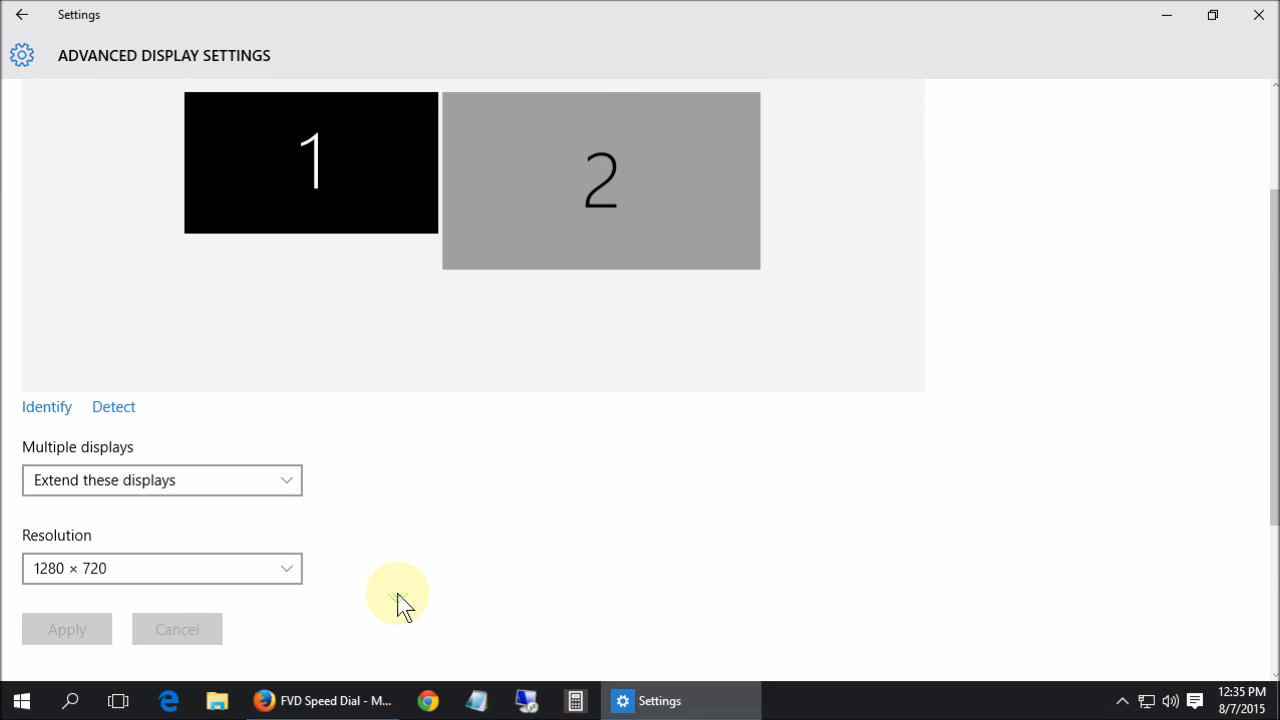
pyautogui.scroll(-3)
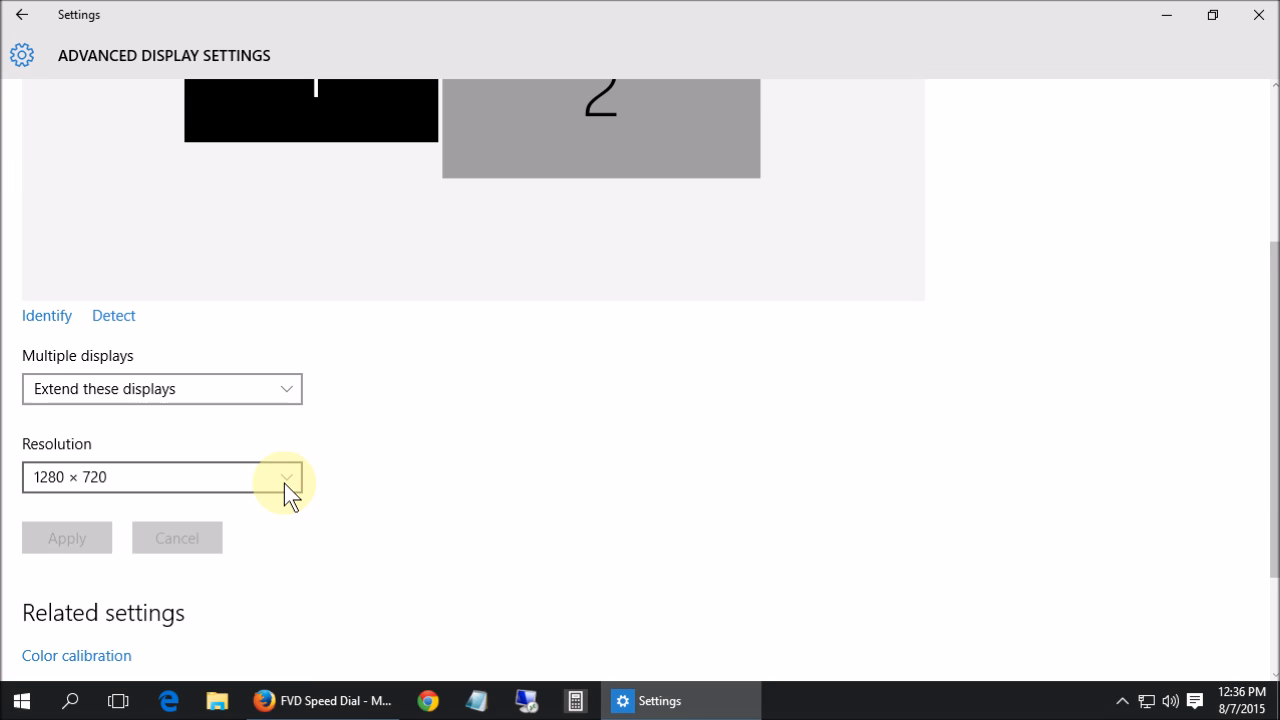
# Choose 1280 × 960 from the Resolution list, leaving Apply enabled.
pyautogui.click(286, 476)
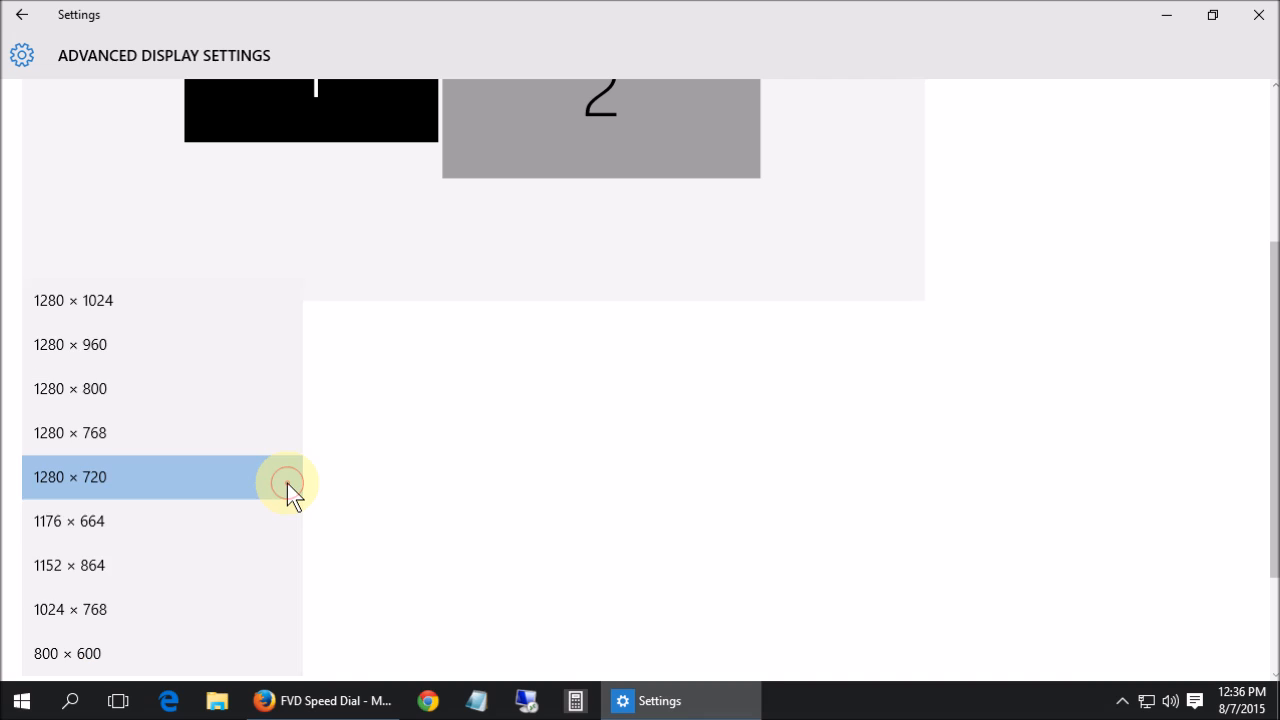
pyautogui.moveTo(270, 444)
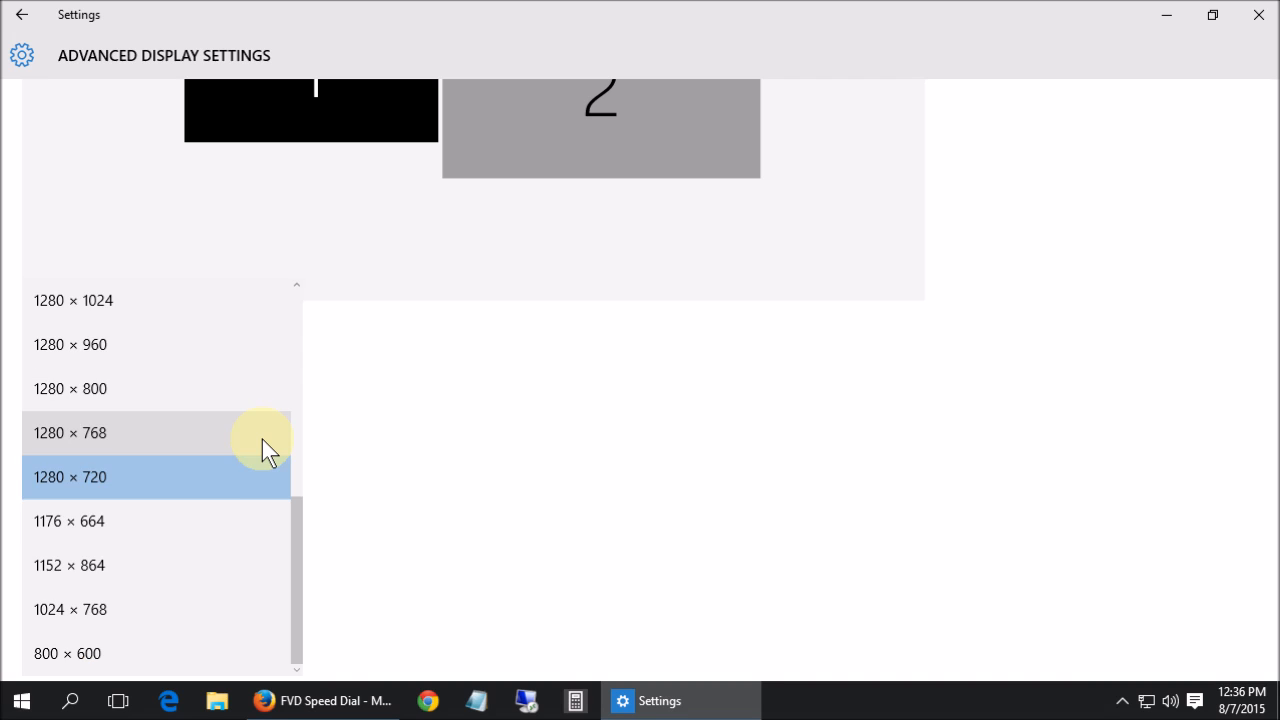
pyautogui.moveTo(240, 432)
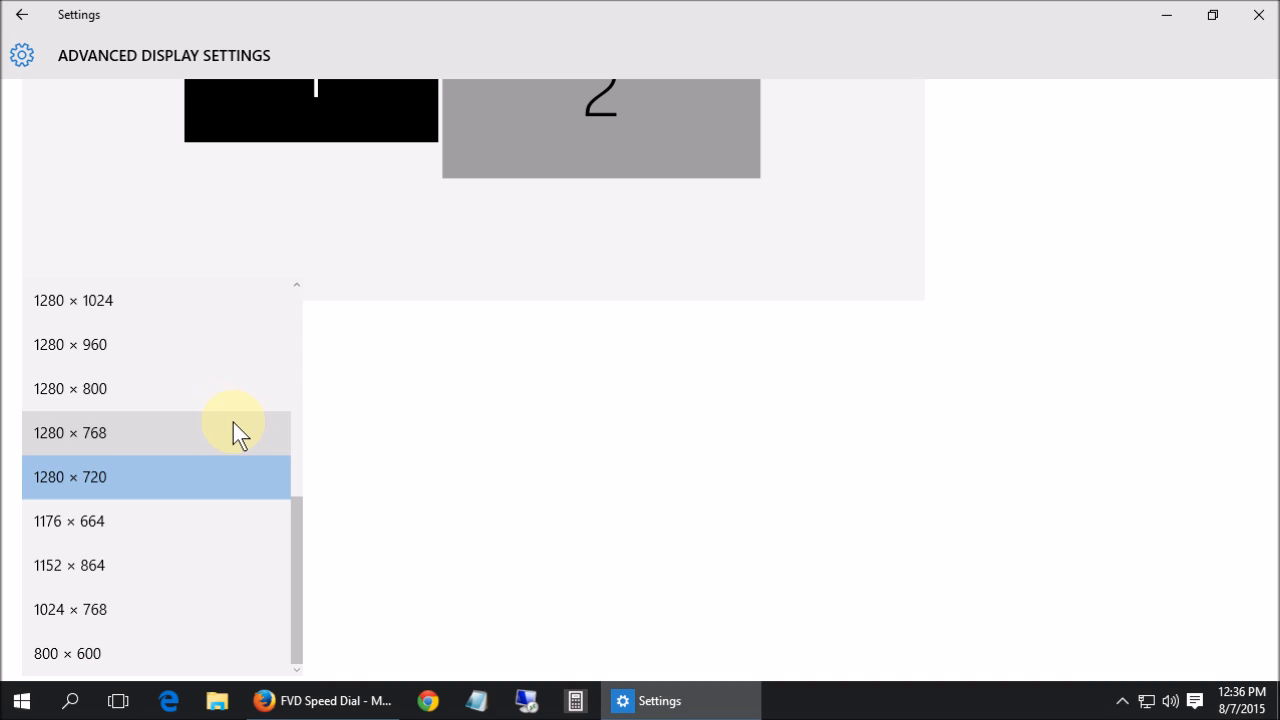
pyautogui.moveTo(490, 420)
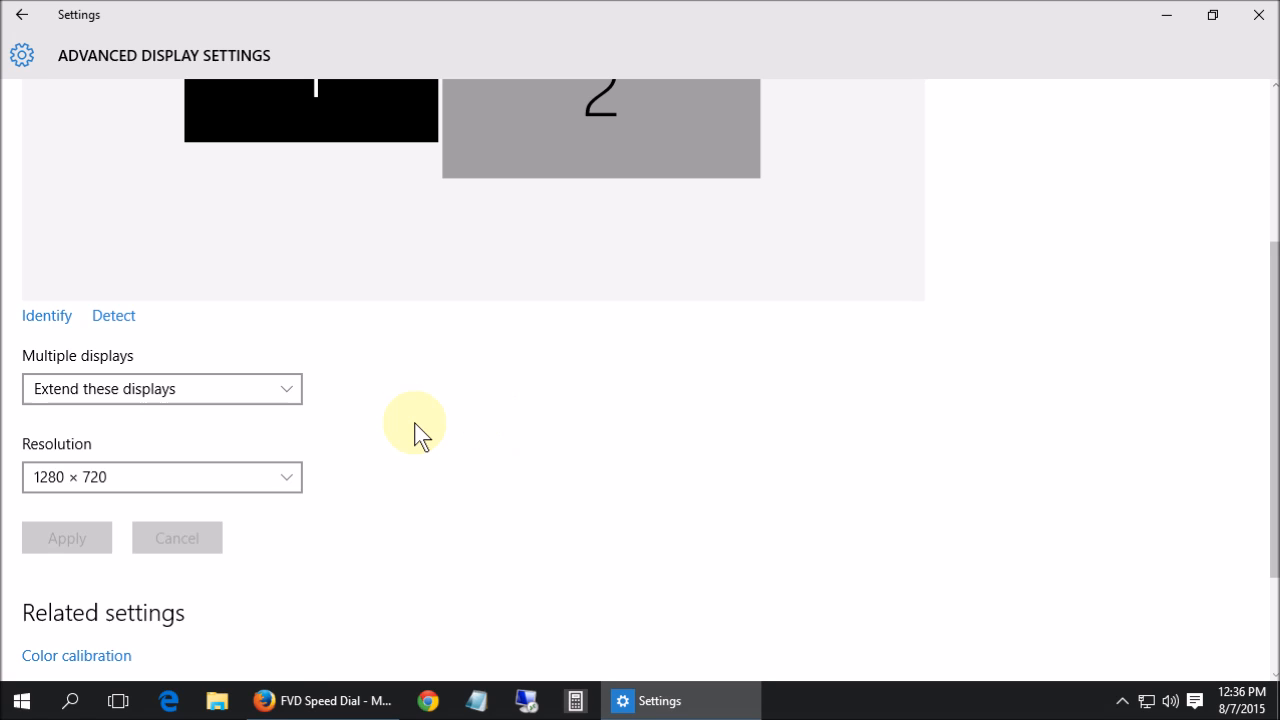
pyautogui.moveTo(124, 476)
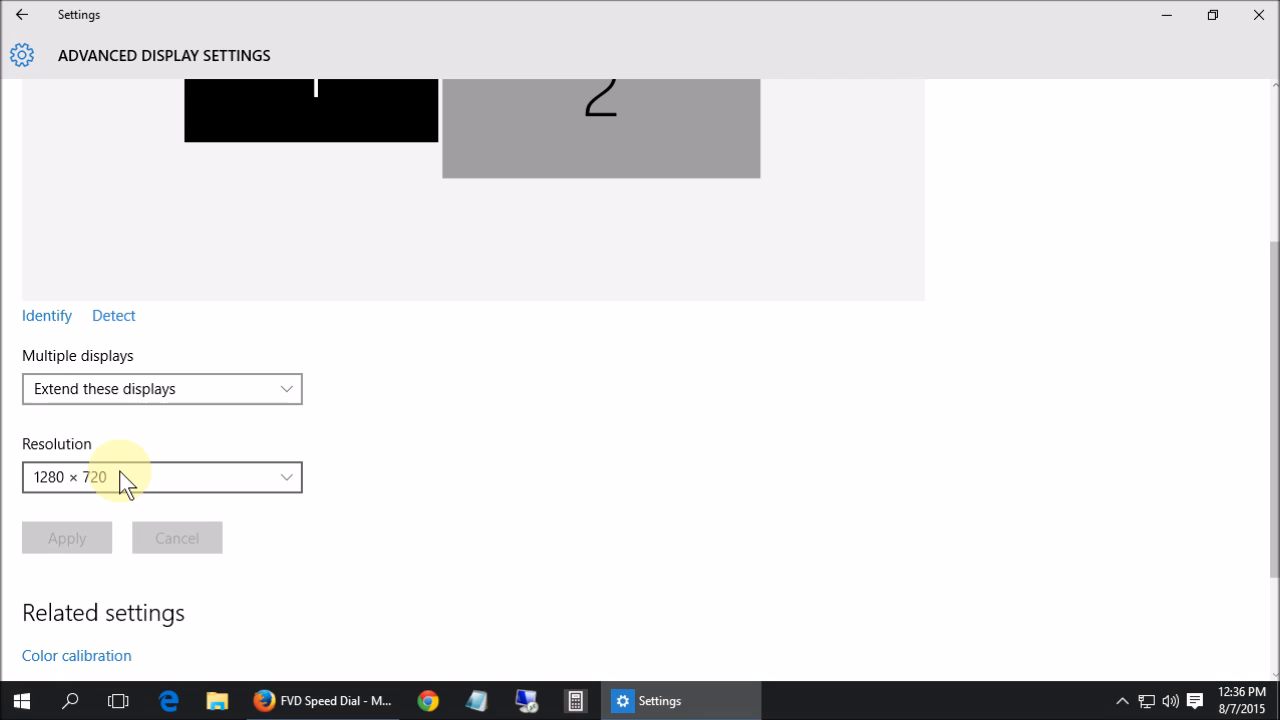
pyautogui.click(160, 476)
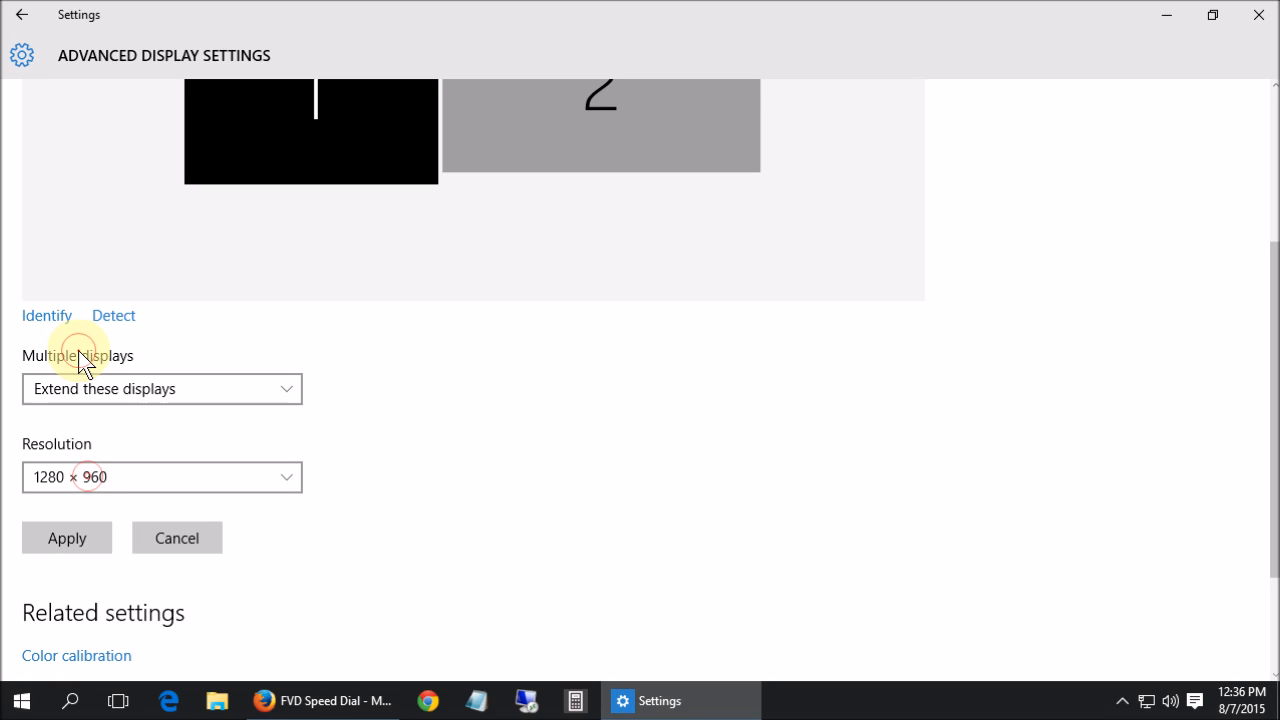